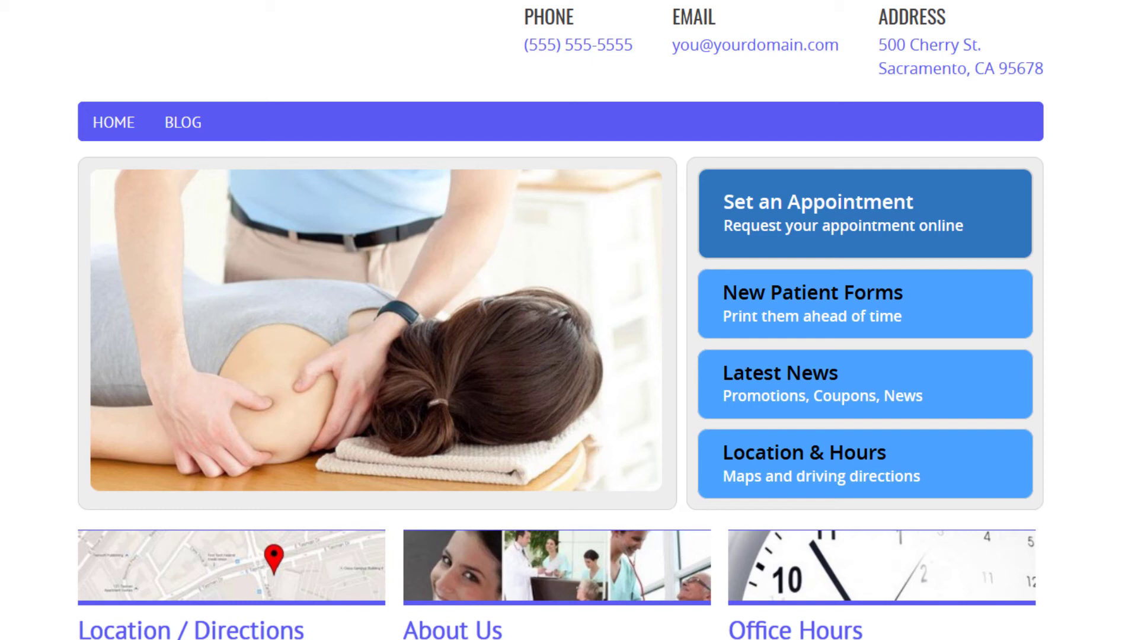
{"action": "mouse_move", "coordinate": [6, 331]}
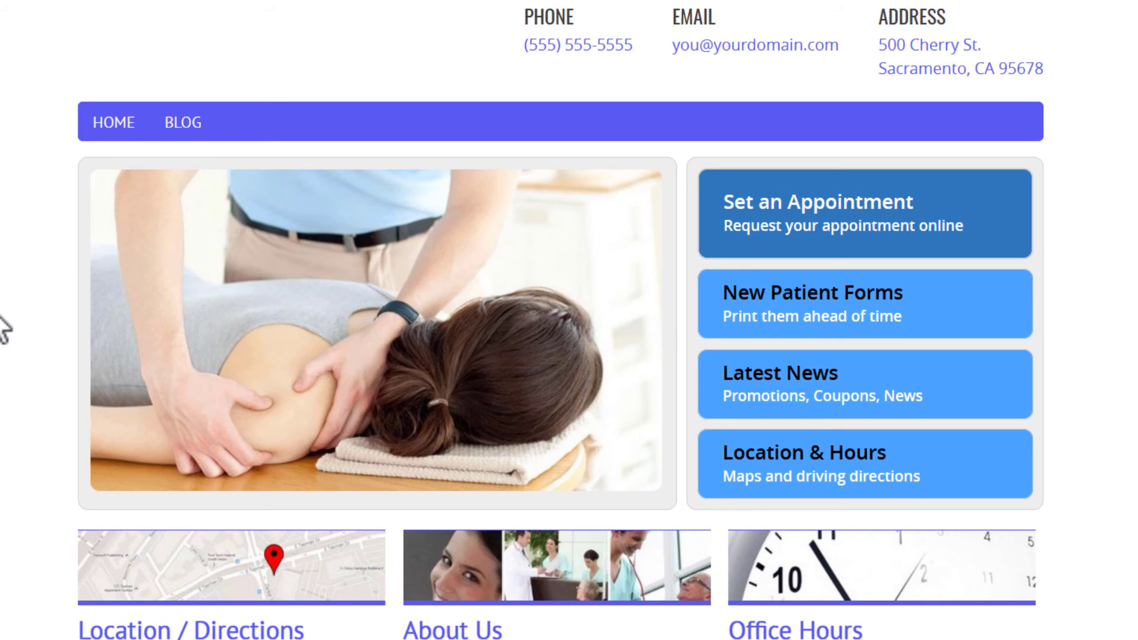
{"action": "mouse_move", "coordinate": [8, 330]}
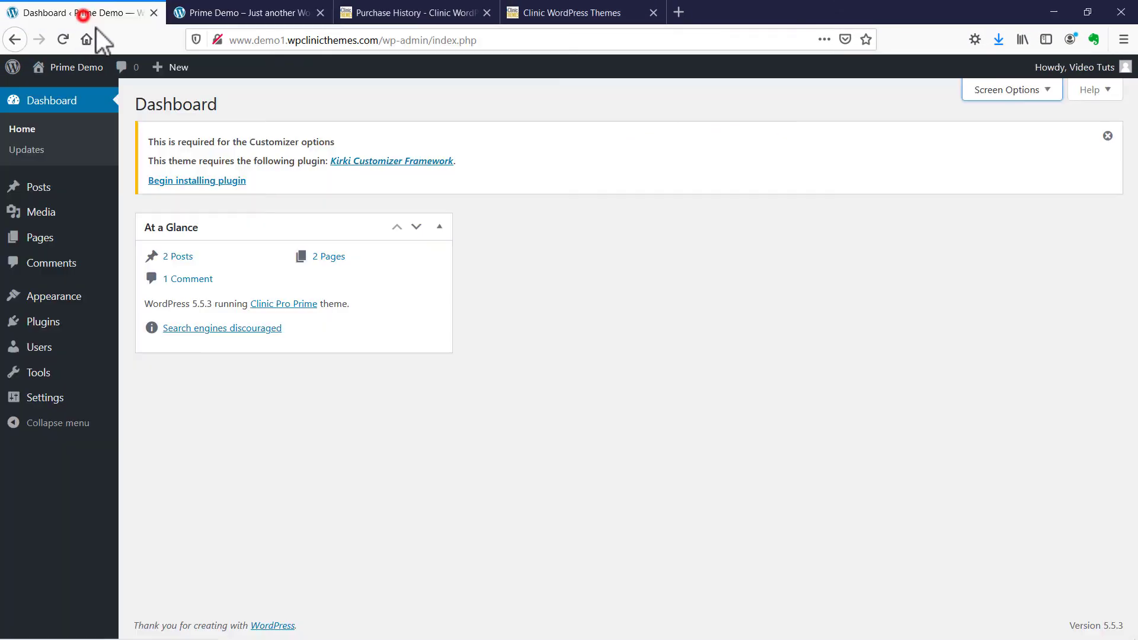
{"action": "mouse_move", "coordinate": [191, 195]}
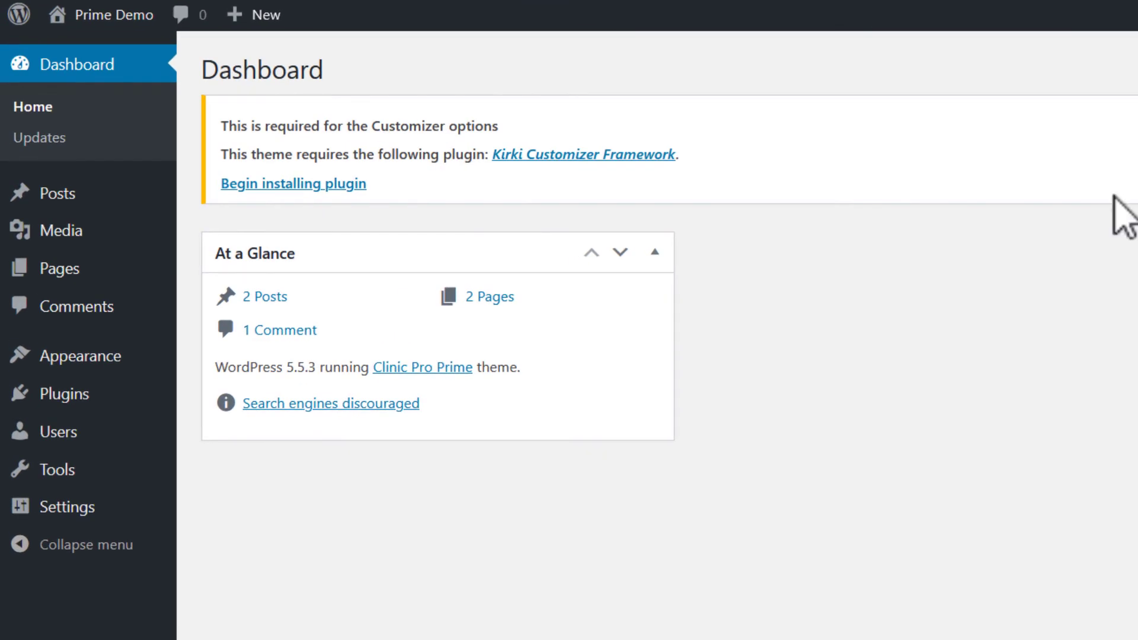
{"action": "mouse_move", "coordinate": [467, 209]}
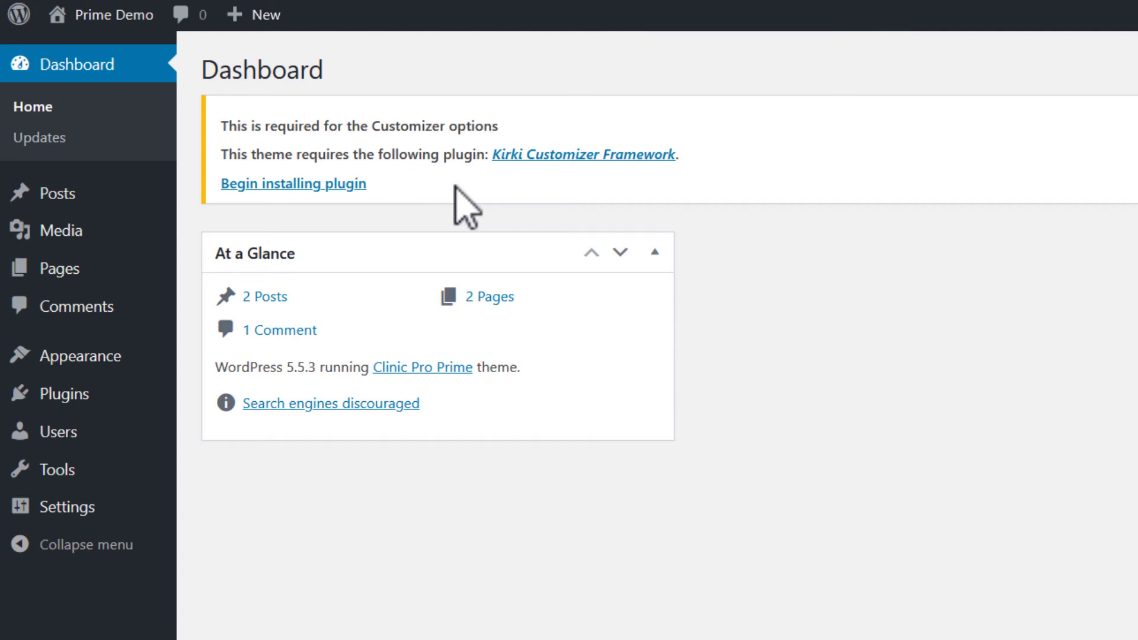
- Install the Kirki Customizer Framework plugin from the theme's required-plugins installer
{"action": "left_click", "coordinate": [293, 182]}
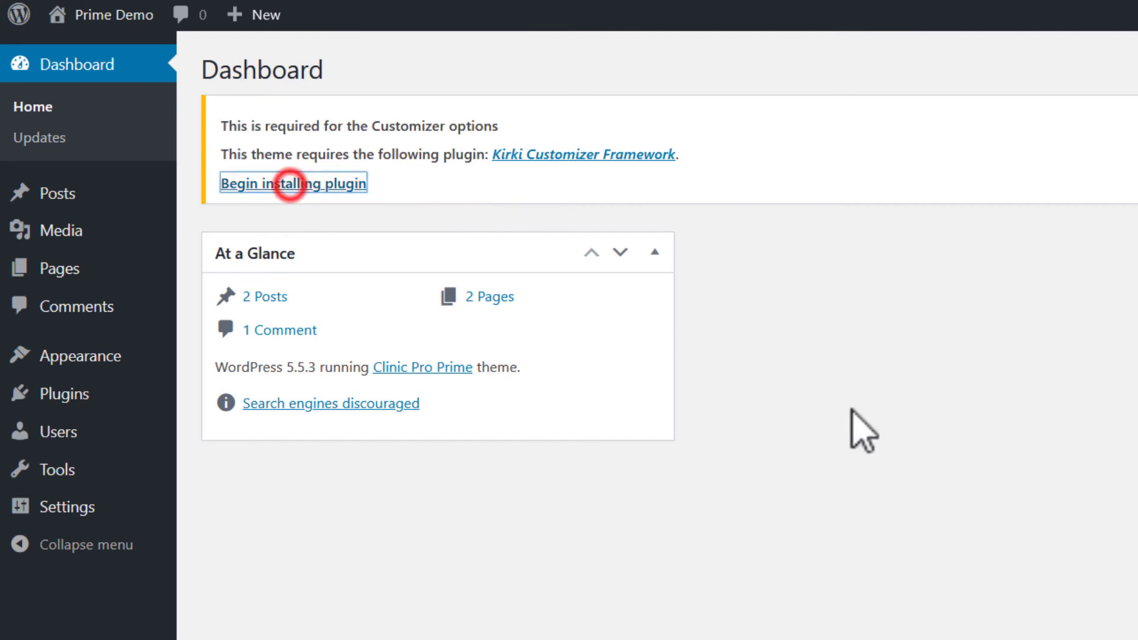
{"action": "left_click", "coordinate": [293, 183]}
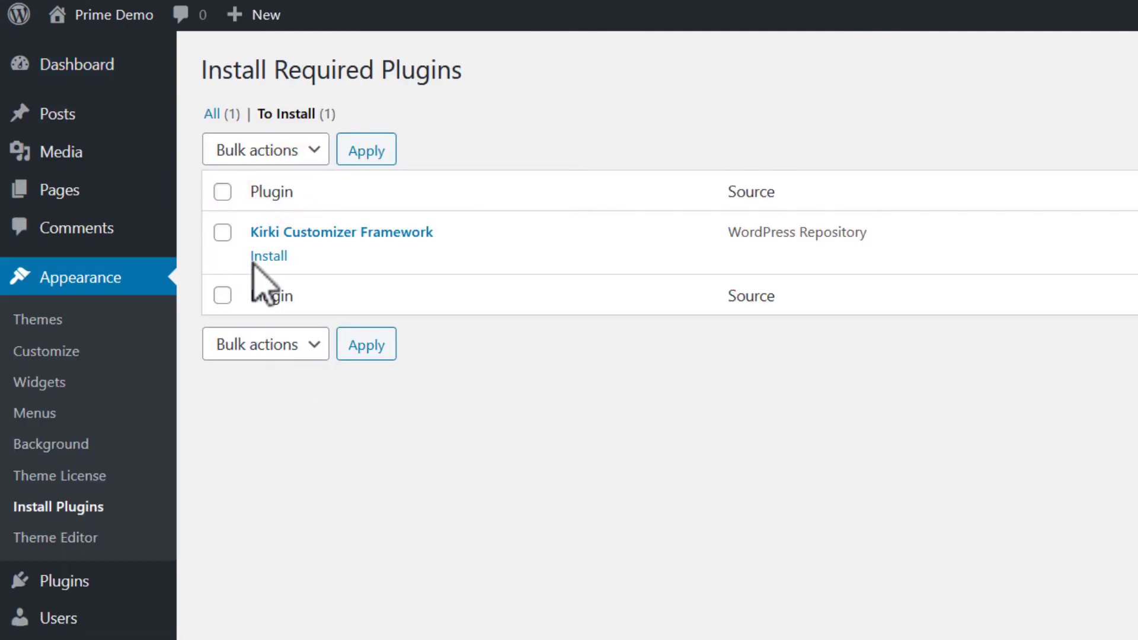
{"action": "left_click", "coordinate": [269, 257]}
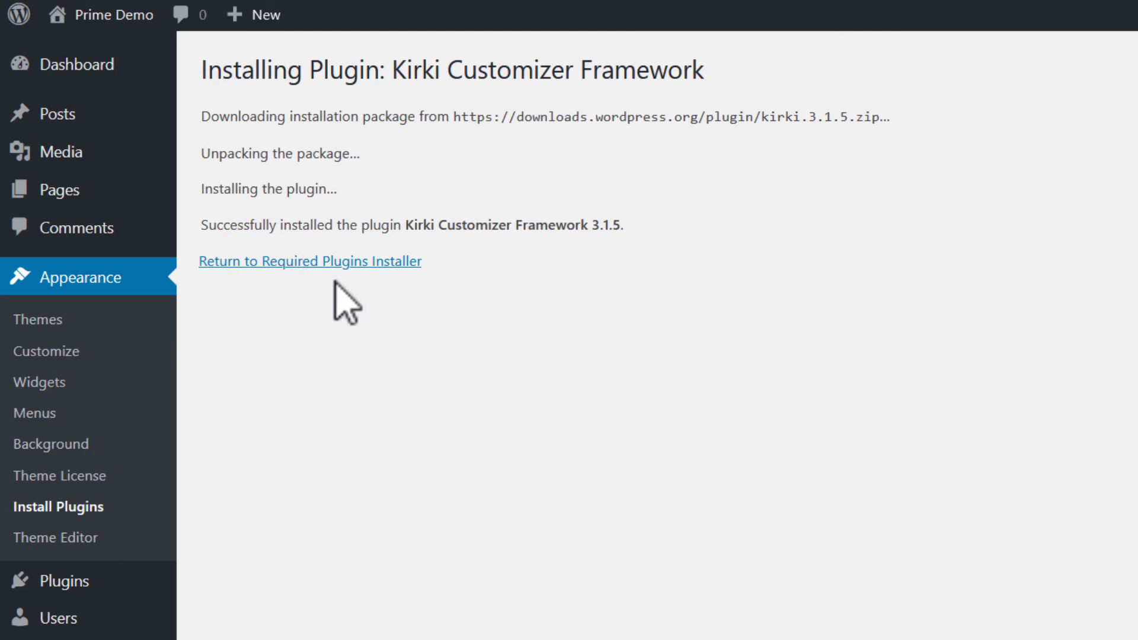
- Return to the required plugins installer and activate Kirki Customizer Framework
{"action": "left_click", "coordinate": [310, 261]}
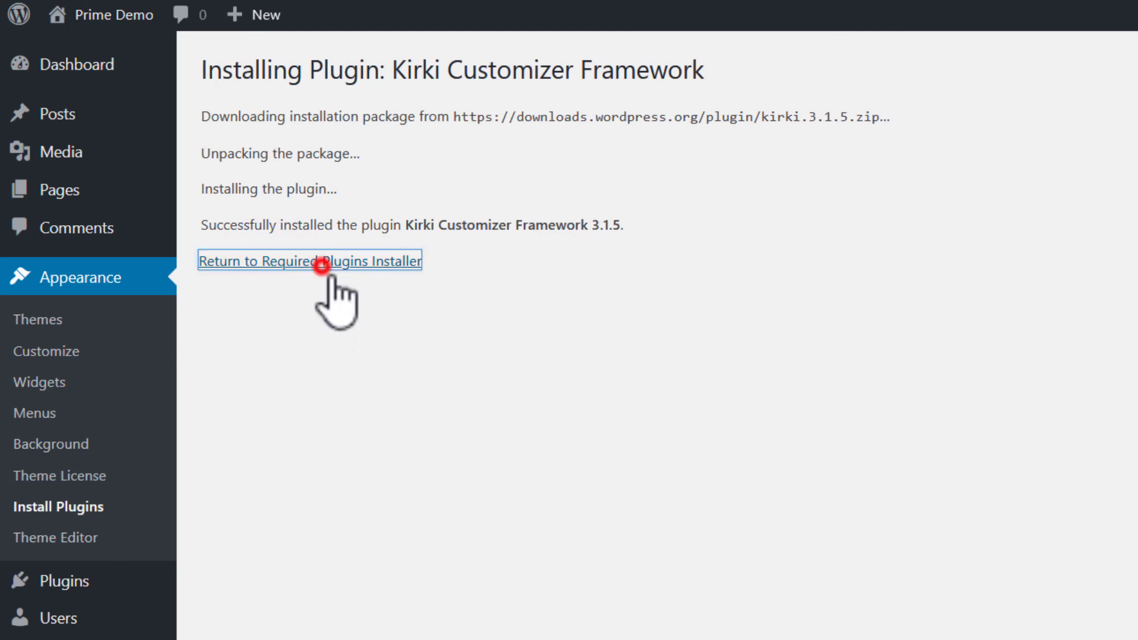
{"action": "left_click", "coordinate": [310, 261]}
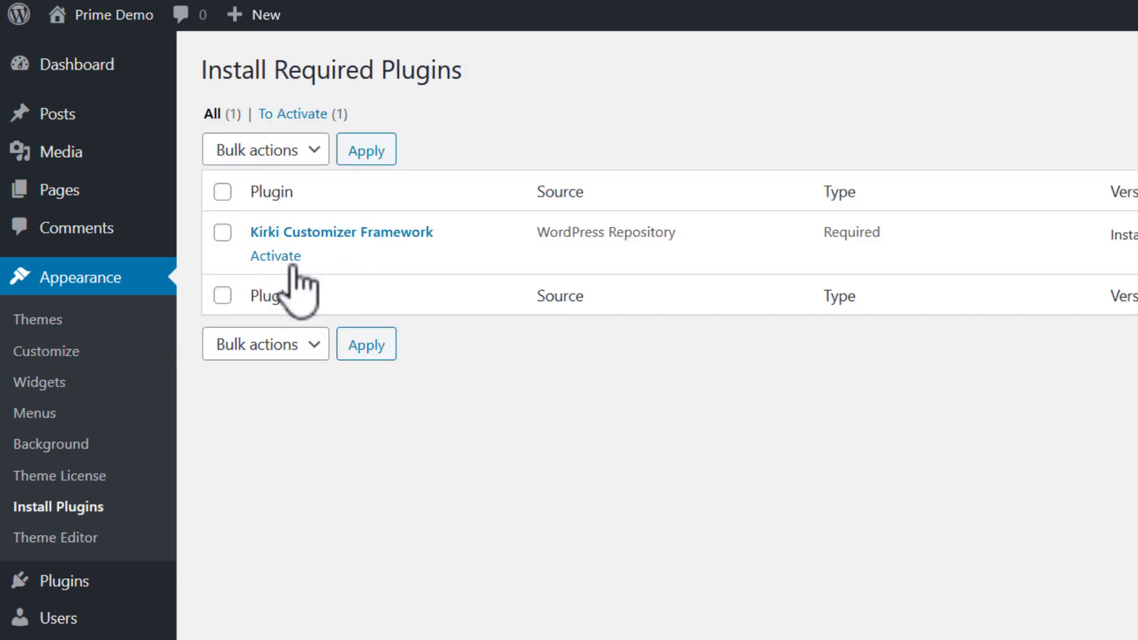
{"action": "left_click", "coordinate": [274, 256]}
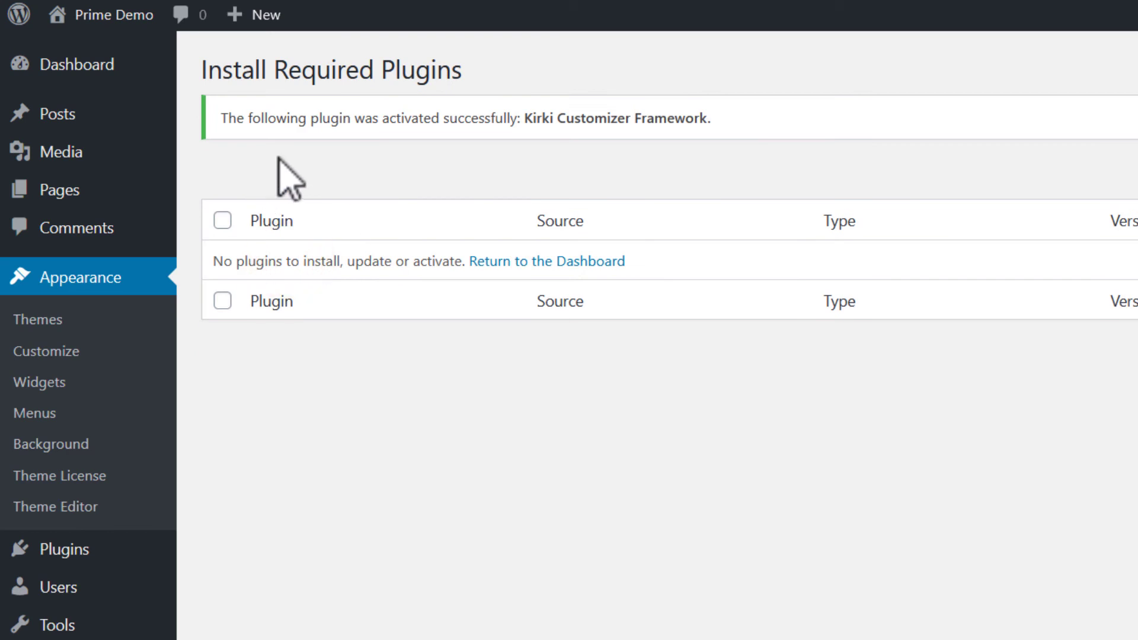
{"action": "mouse_move", "coordinate": [335, 356]}
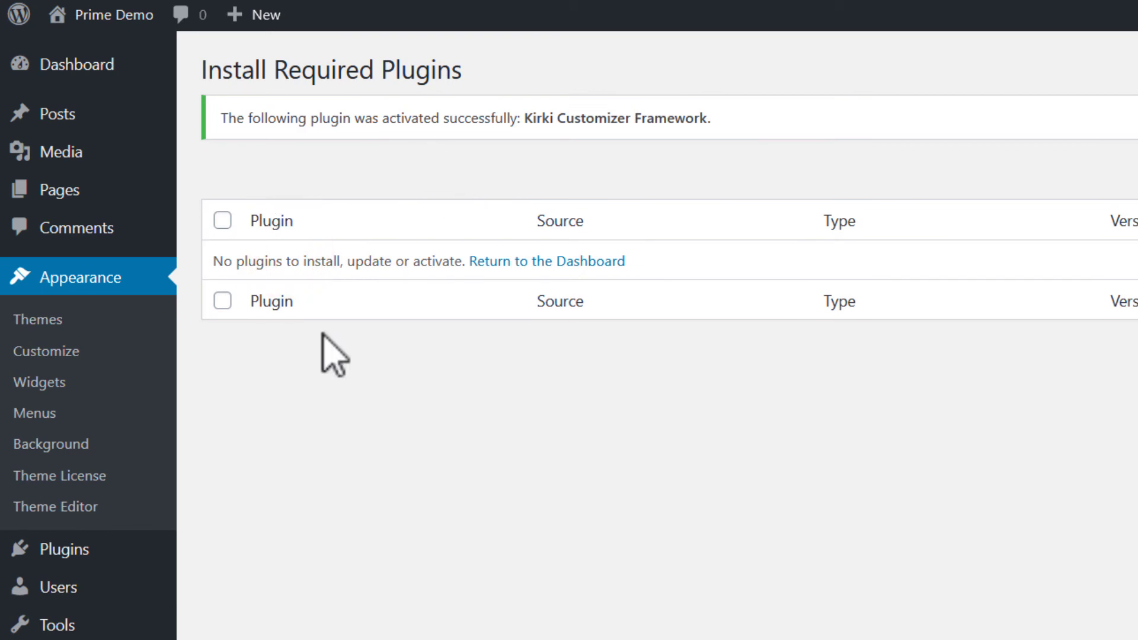
{"action": "mouse_move", "coordinate": [65, 549]}
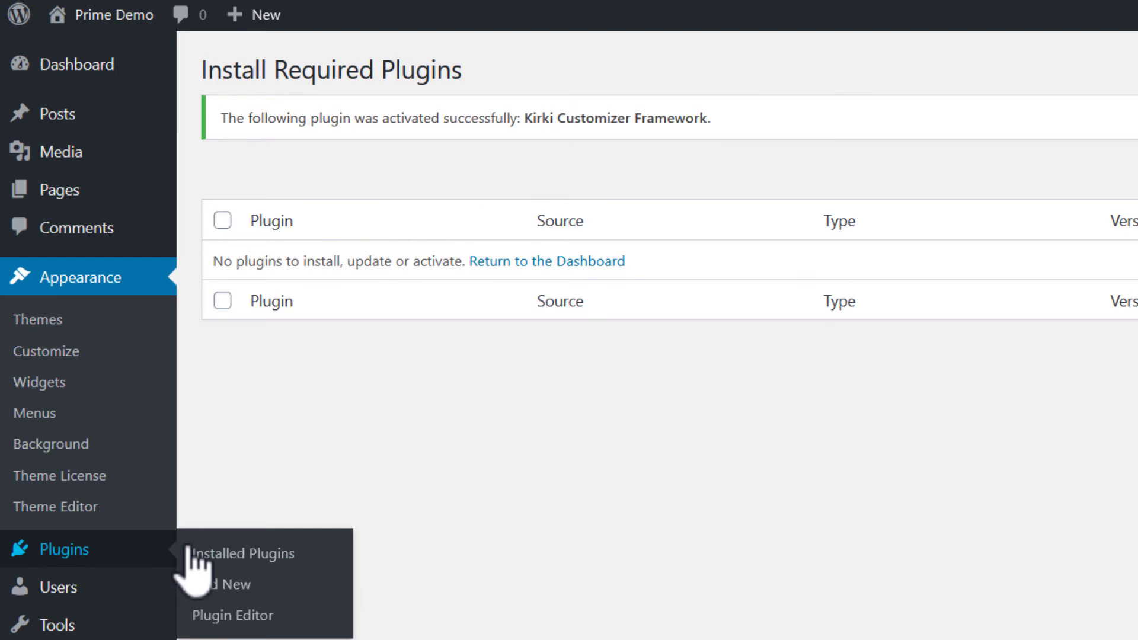
- Navigate via Appearance to the Clinic Pro Prime Theme License page and focus the empty key field
{"action": "left_click", "coordinate": [246, 554]}
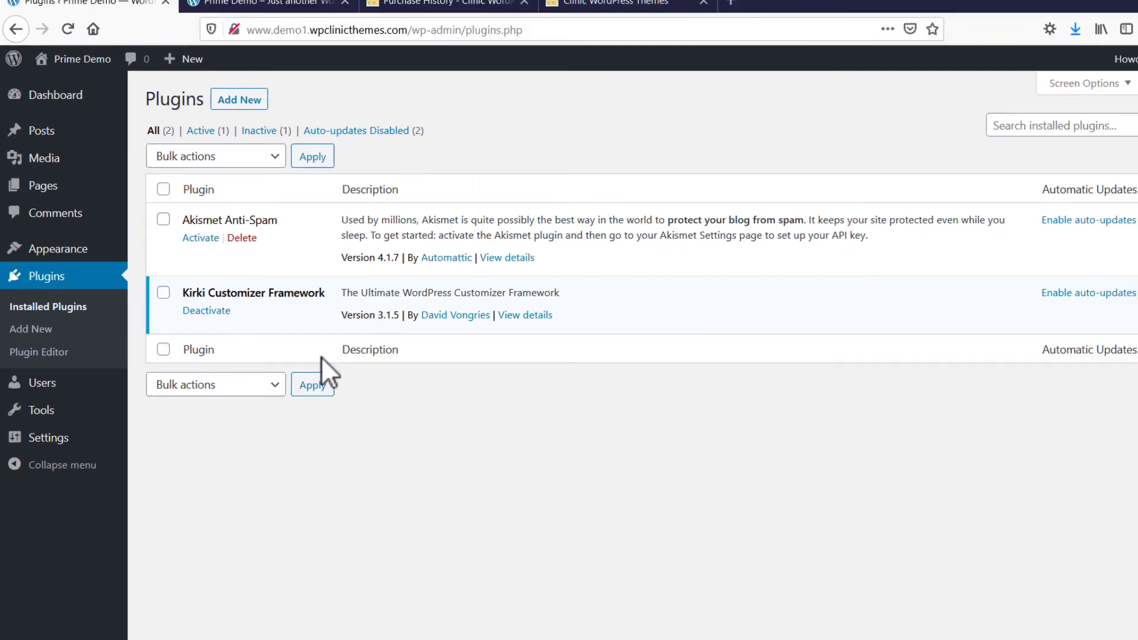
{"action": "mouse_move", "coordinate": [51, 243]}
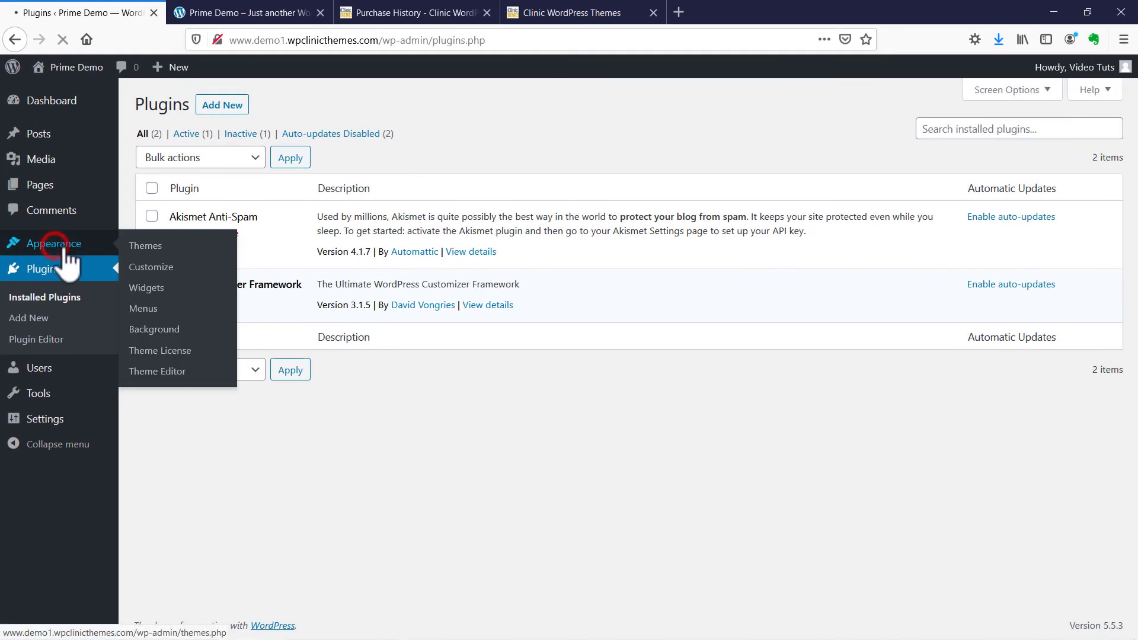
{"action": "left_click", "coordinate": [145, 245]}
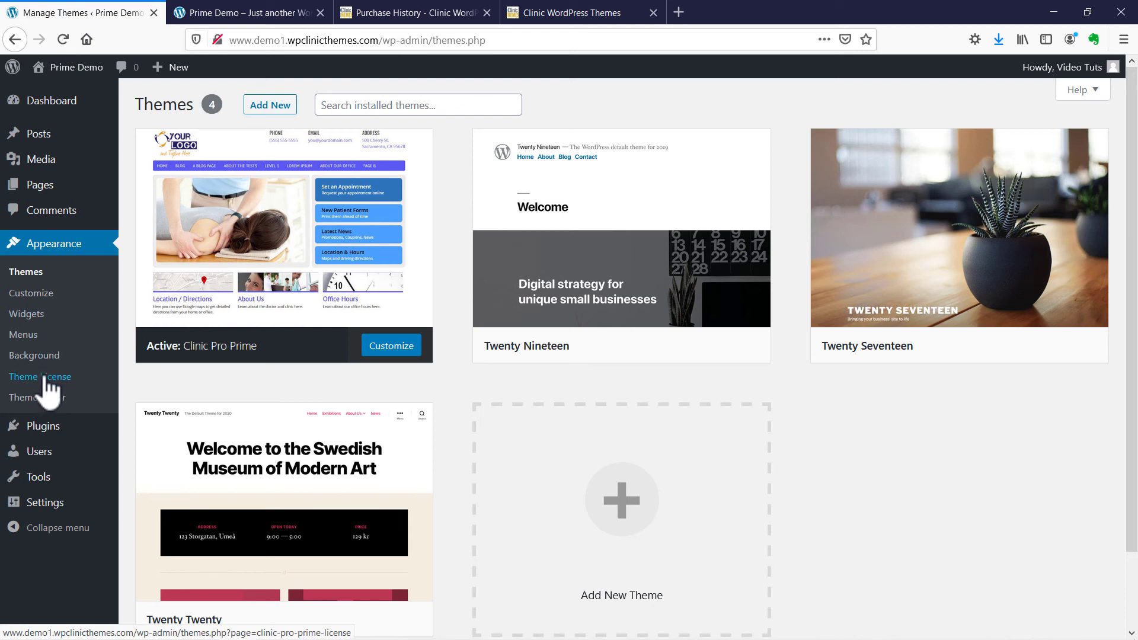
{"action": "left_click", "coordinate": [41, 377]}
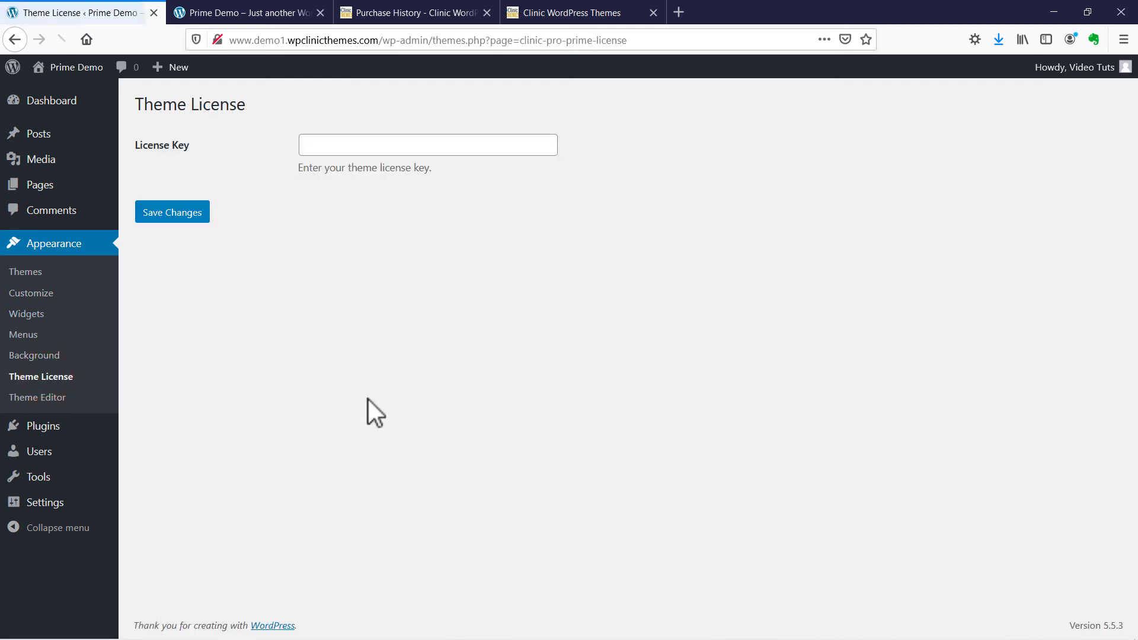
{"action": "left_click", "coordinate": [354, 145]}
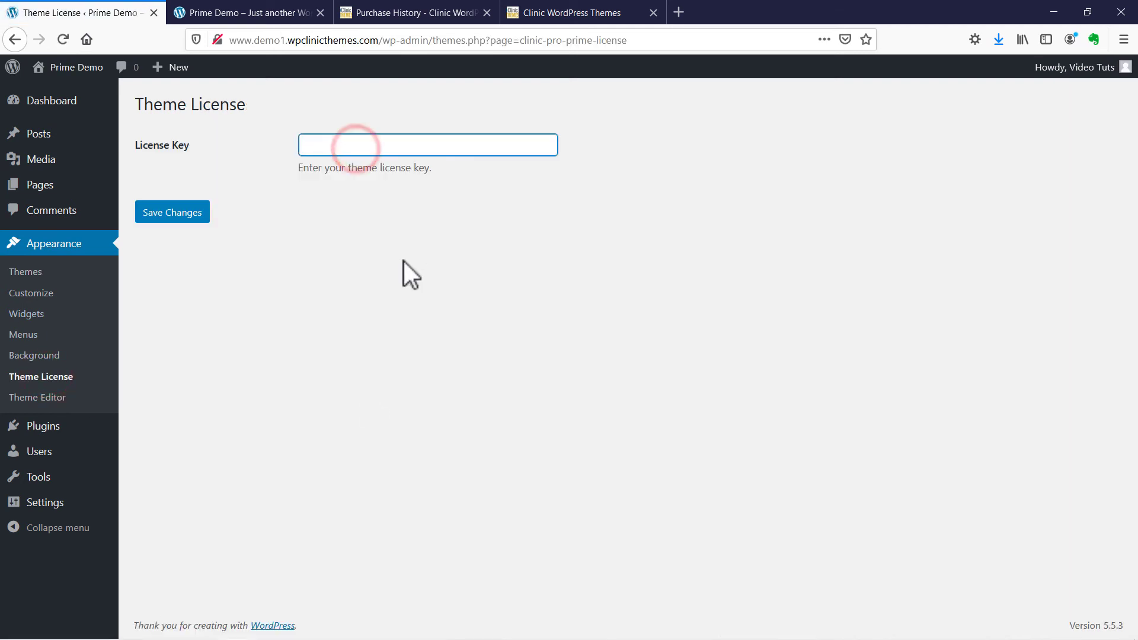
{"action": "mouse_move", "coordinate": [448, 266]}
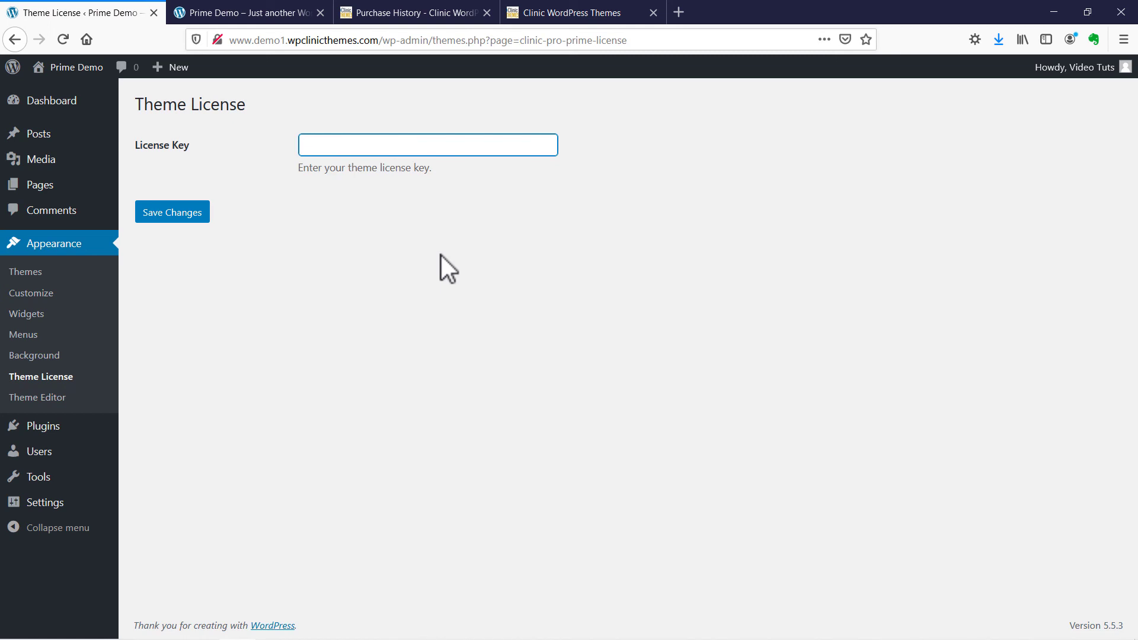
{"action": "mouse_move", "coordinate": [449, 304]}
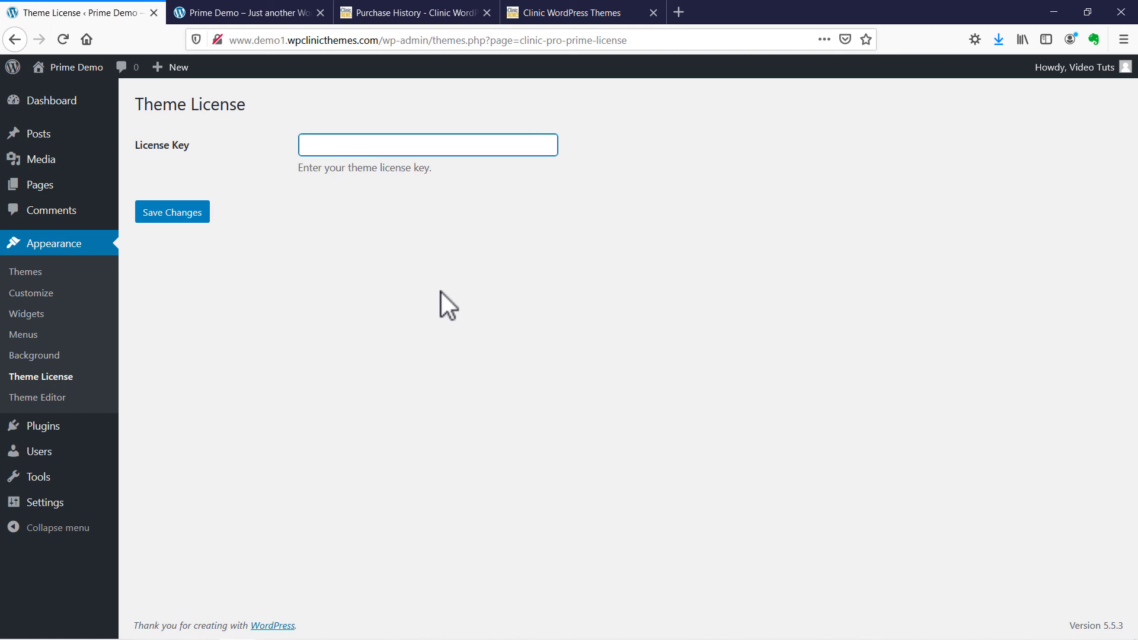
{"action": "left_click", "coordinate": [427, 144]}
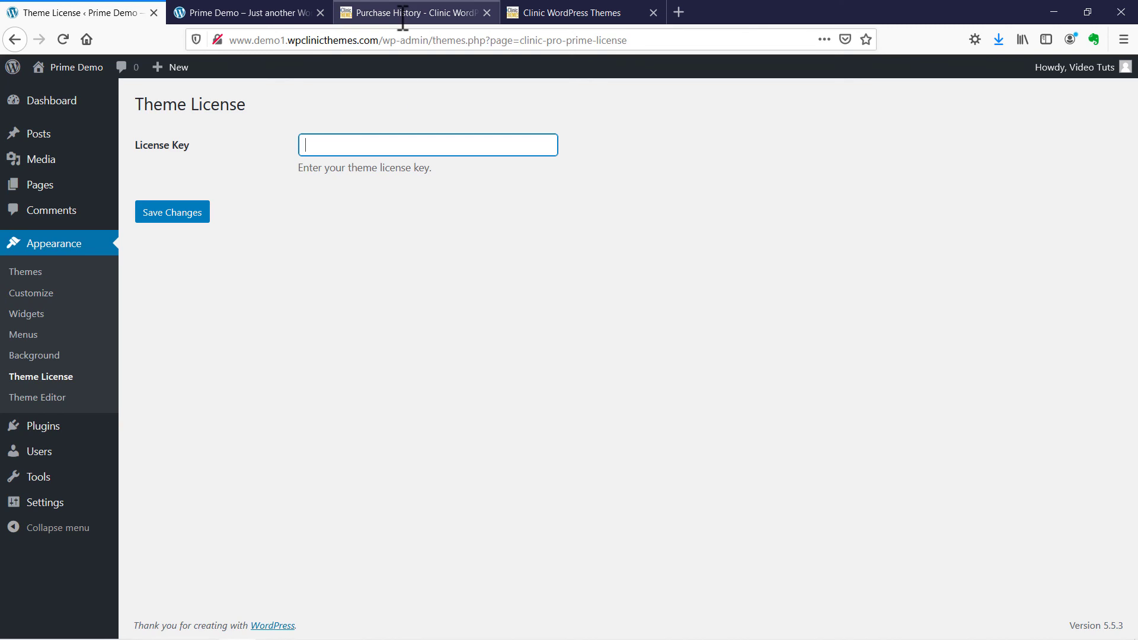
{"action": "left_click", "coordinate": [581, 12]}
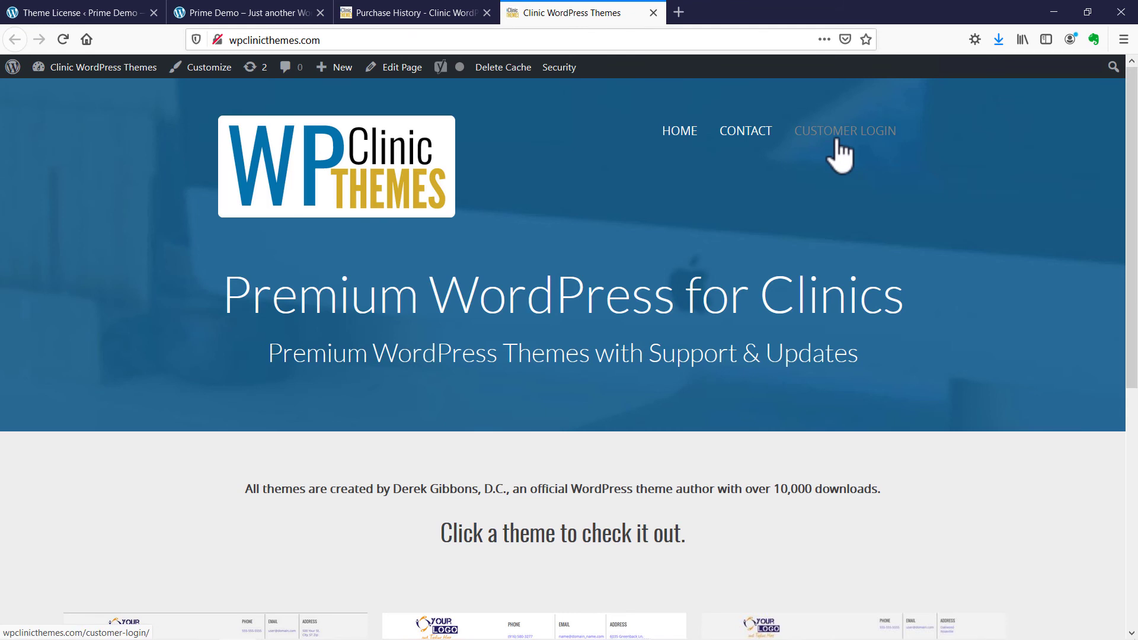
{"action": "left_click", "coordinate": [416, 12]}
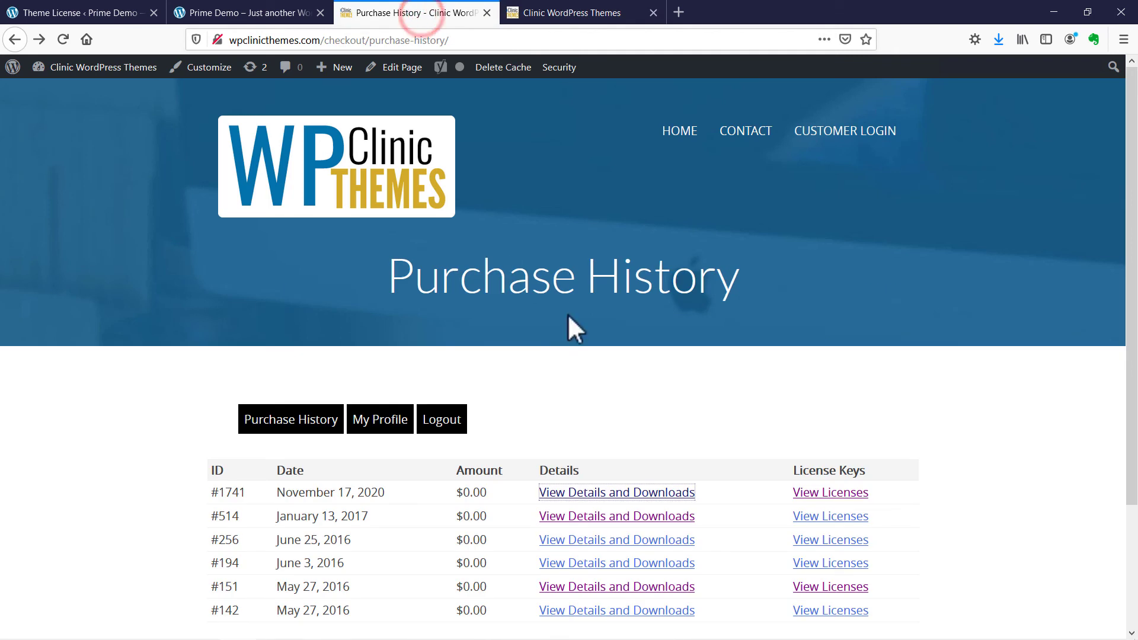
{"action": "mouse_move", "coordinate": [289, 419]}
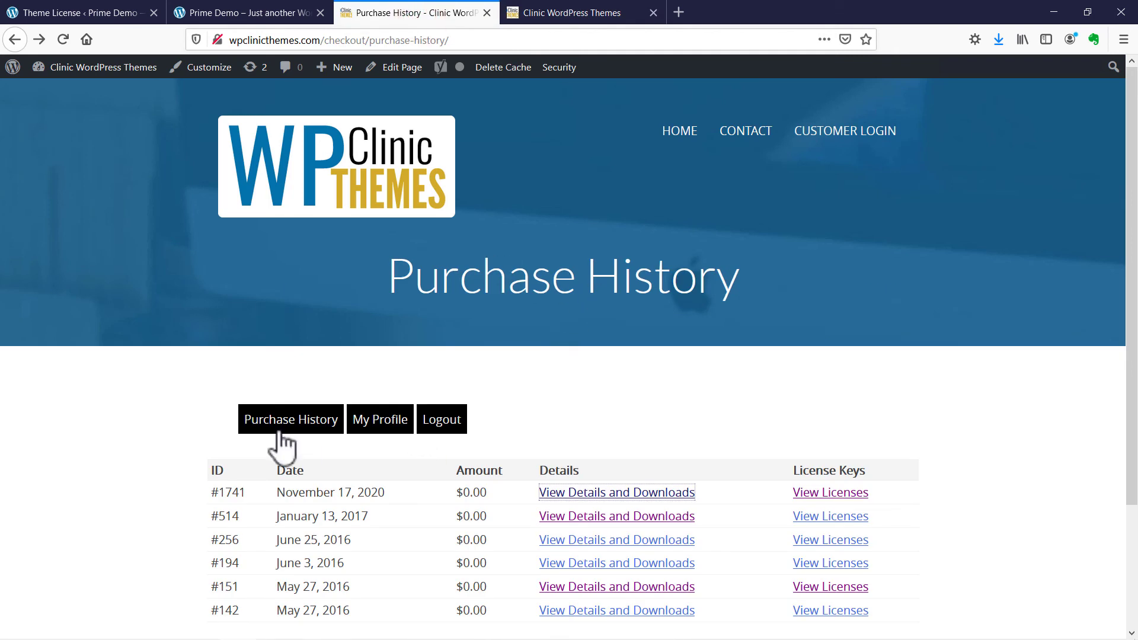
{"action": "mouse_move", "coordinate": [616, 505]}
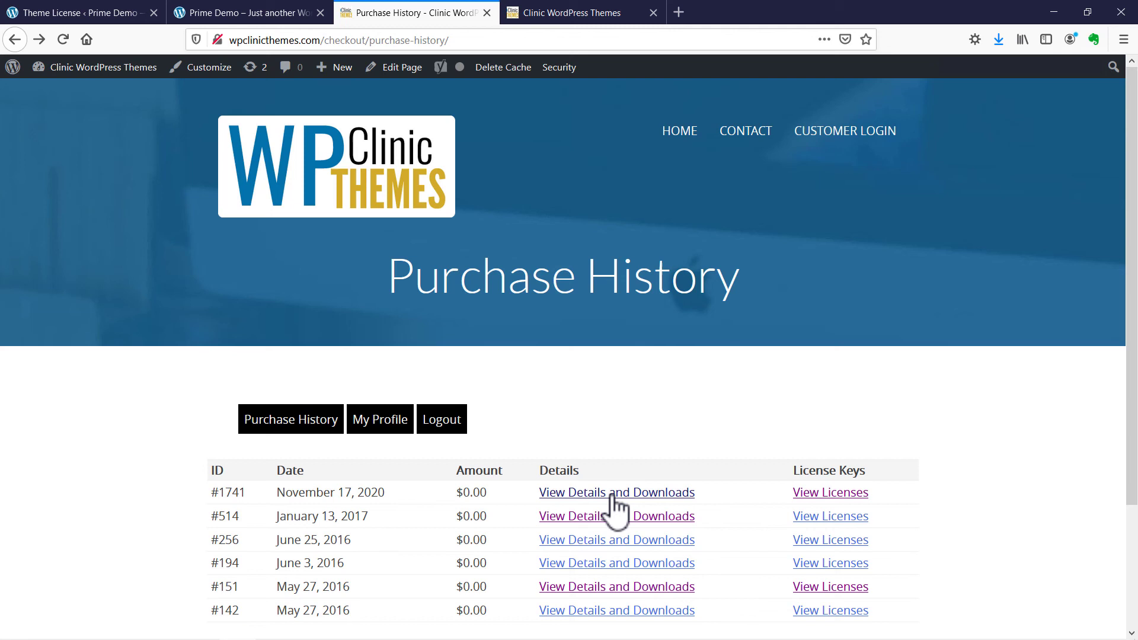
{"action": "left_click", "coordinate": [616, 492]}
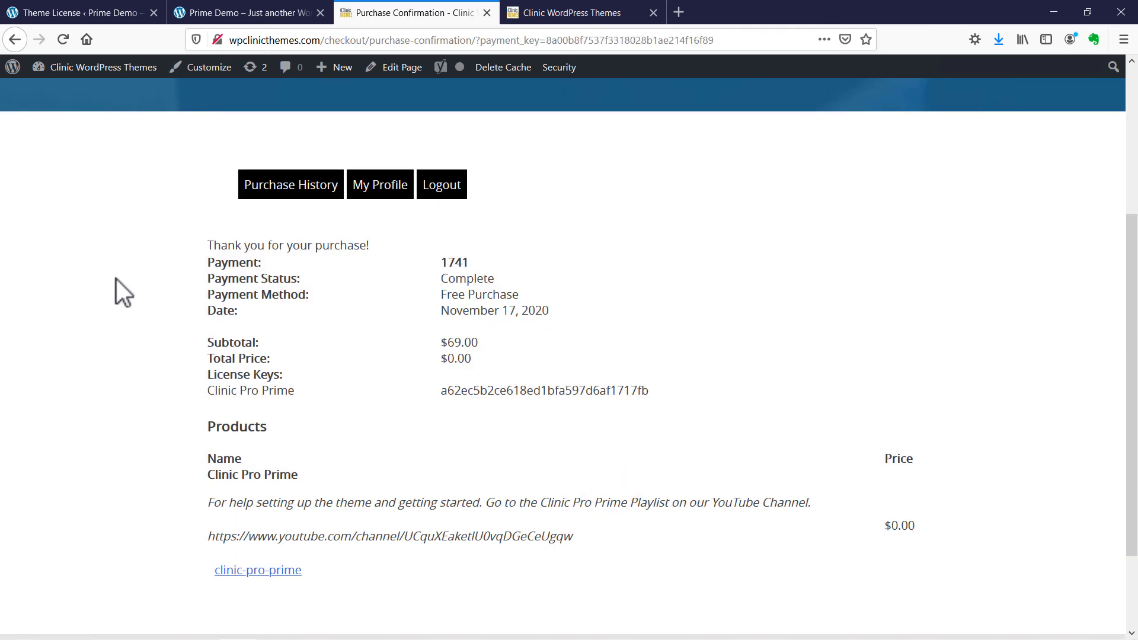
{"action": "mouse_move", "coordinate": [106, 419]}
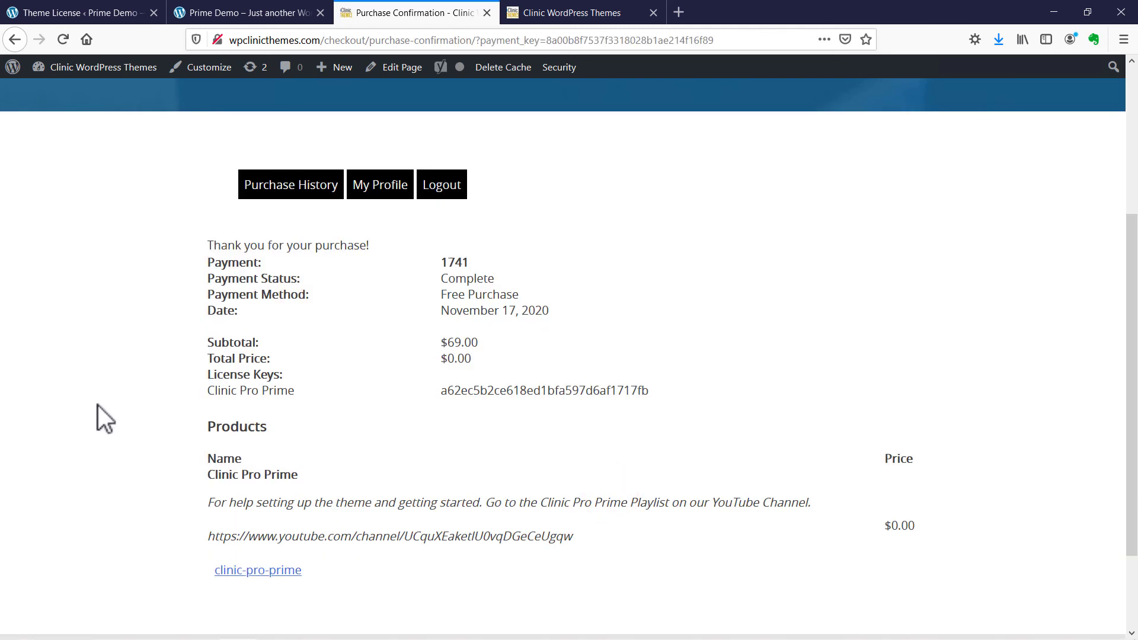
- Cancel the clinic-pro-prime download prompt and select the Clinic Pro Prime license key to copy
{"action": "left_click", "coordinate": [257, 570]}
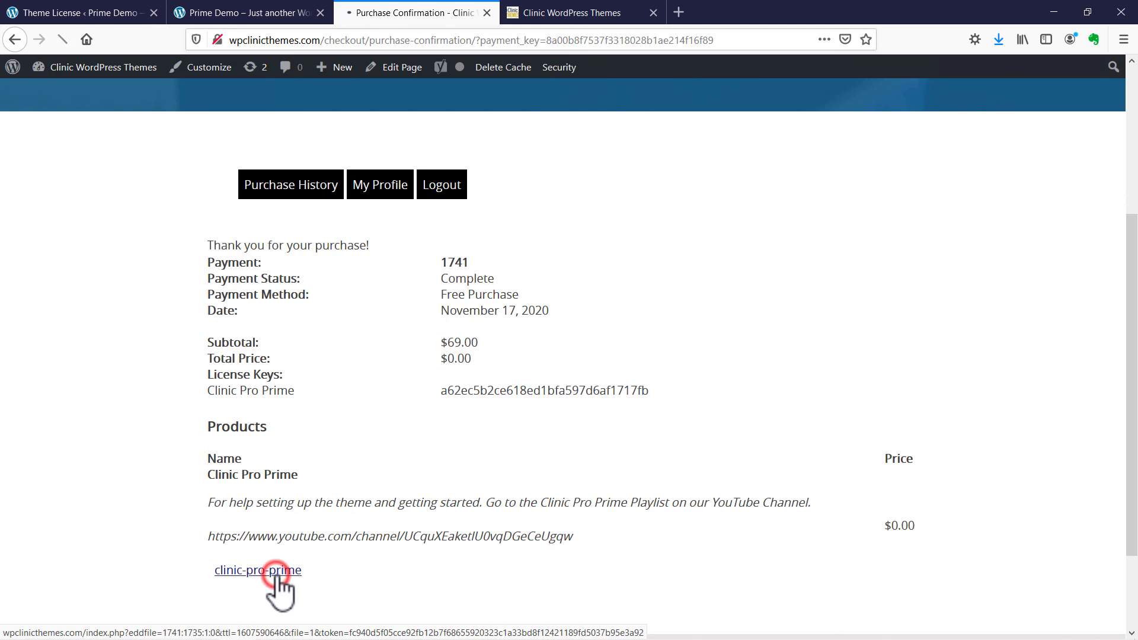
{"action": "left_click", "coordinate": [257, 570]}
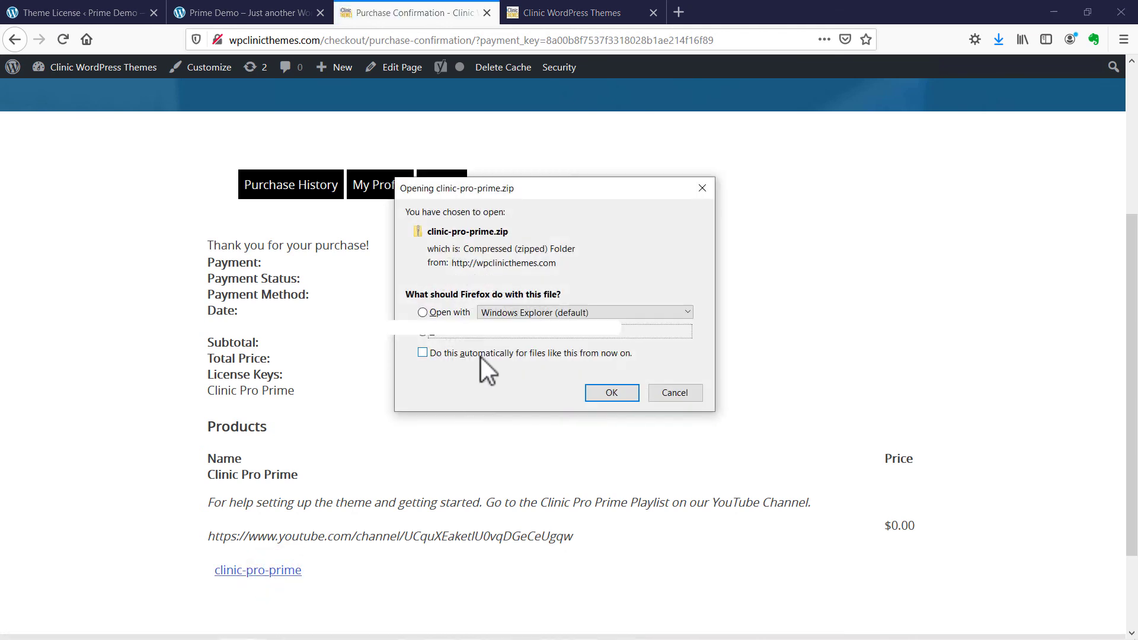
{"action": "mouse_move", "coordinate": [674, 392]}
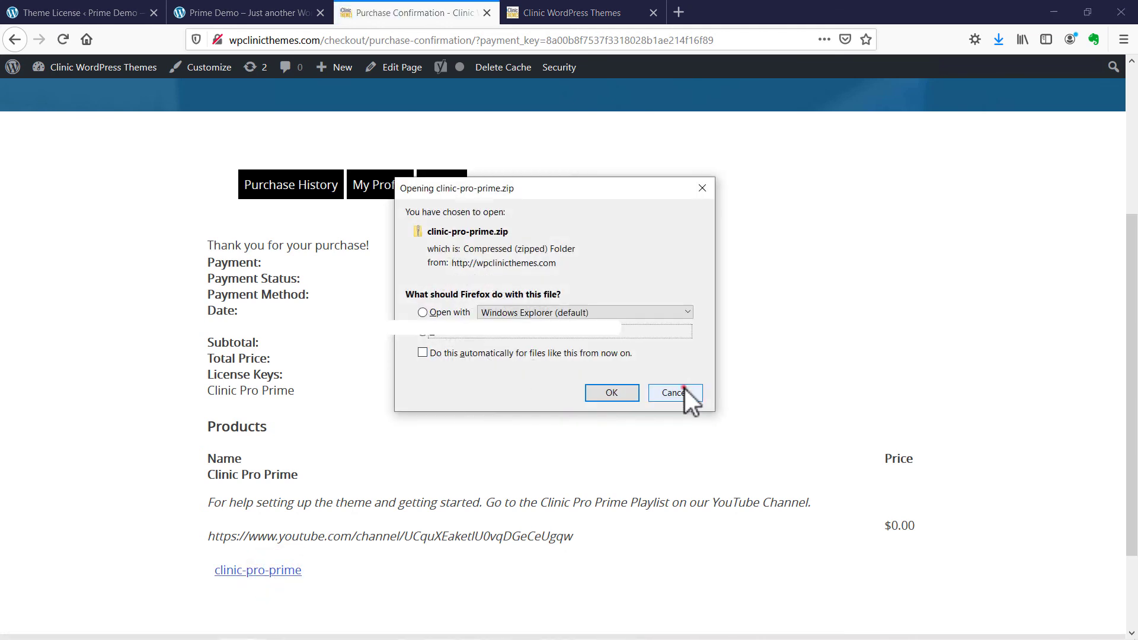
{"action": "left_click", "coordinate": [670, 392]}
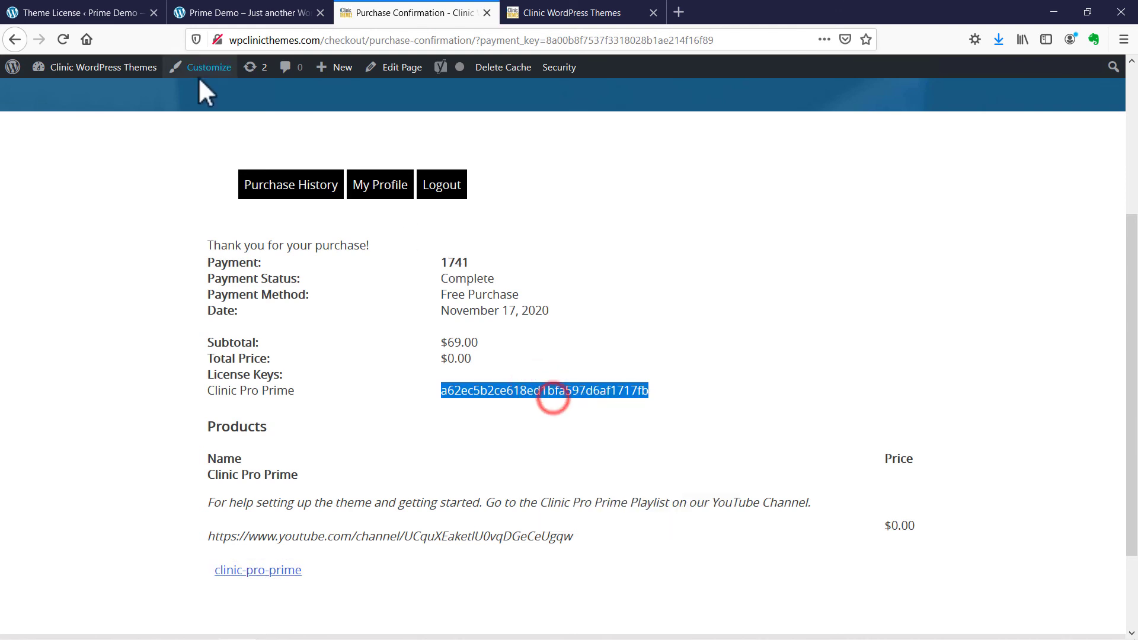
{"action": "left_click", "coordinate": [73, 12]}
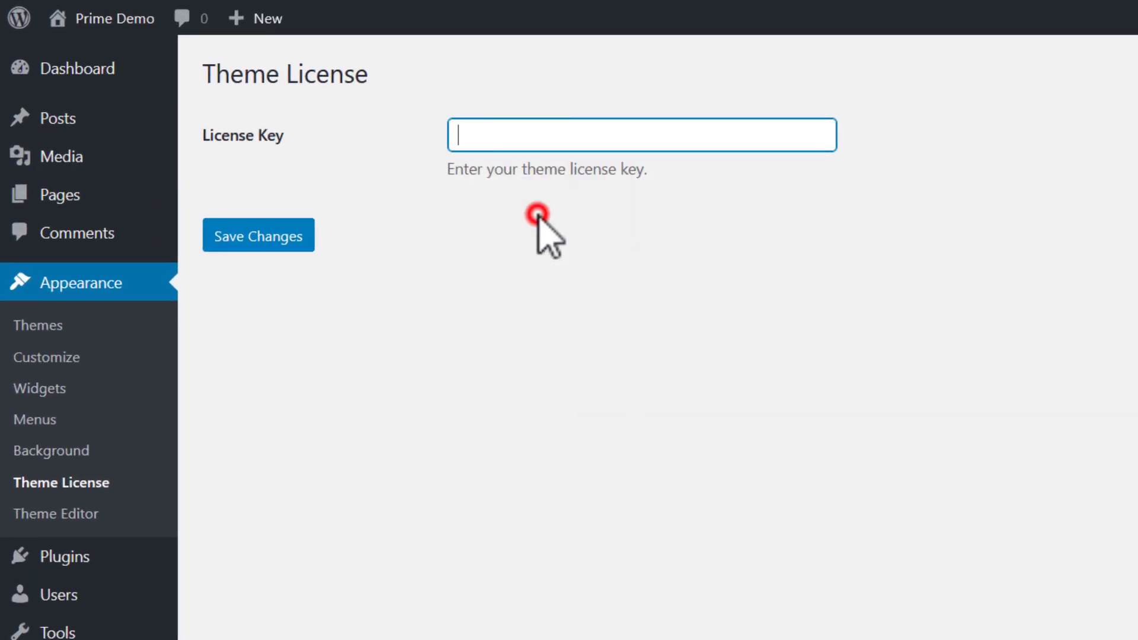
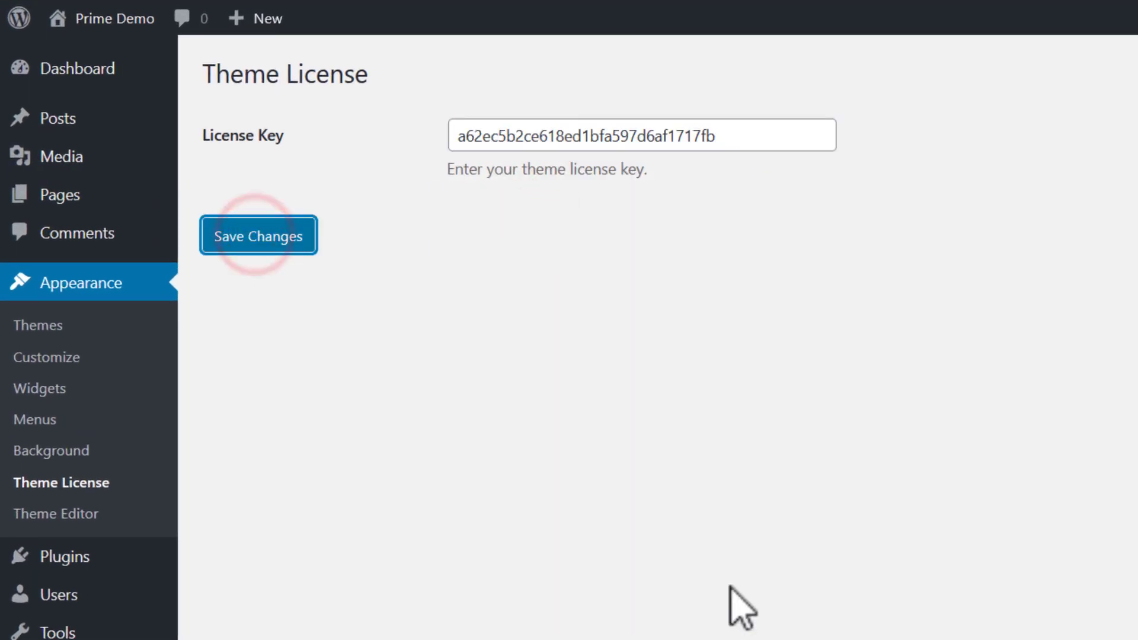
{"action": "left_click", "coordinate": [257, 235]}
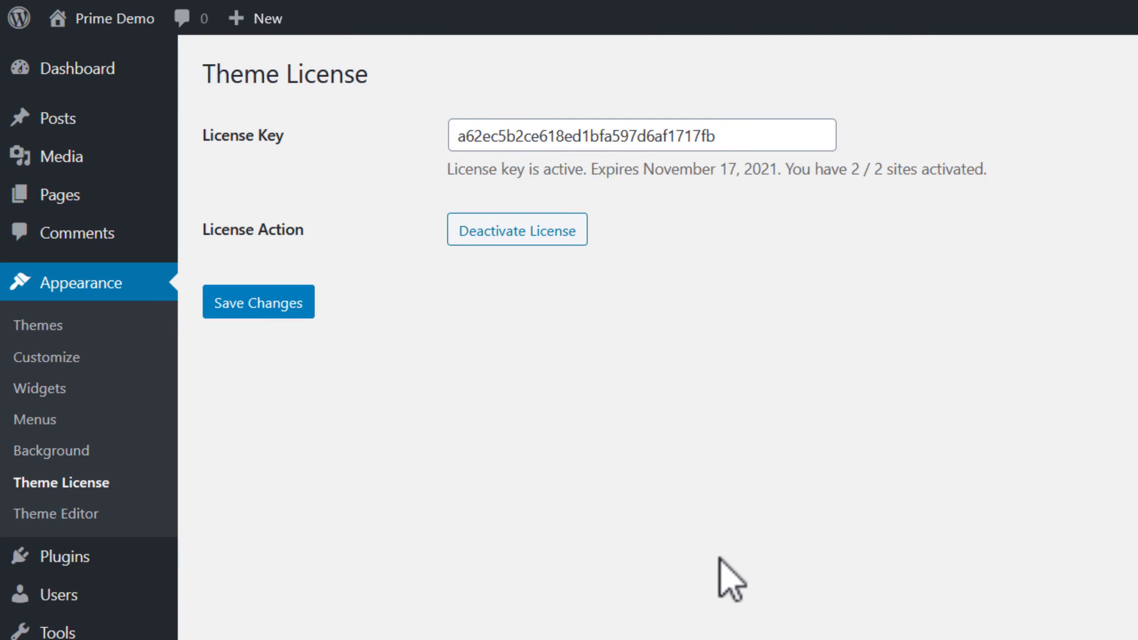
{"action": "mouse_move", "coordinate": [617, 206]}
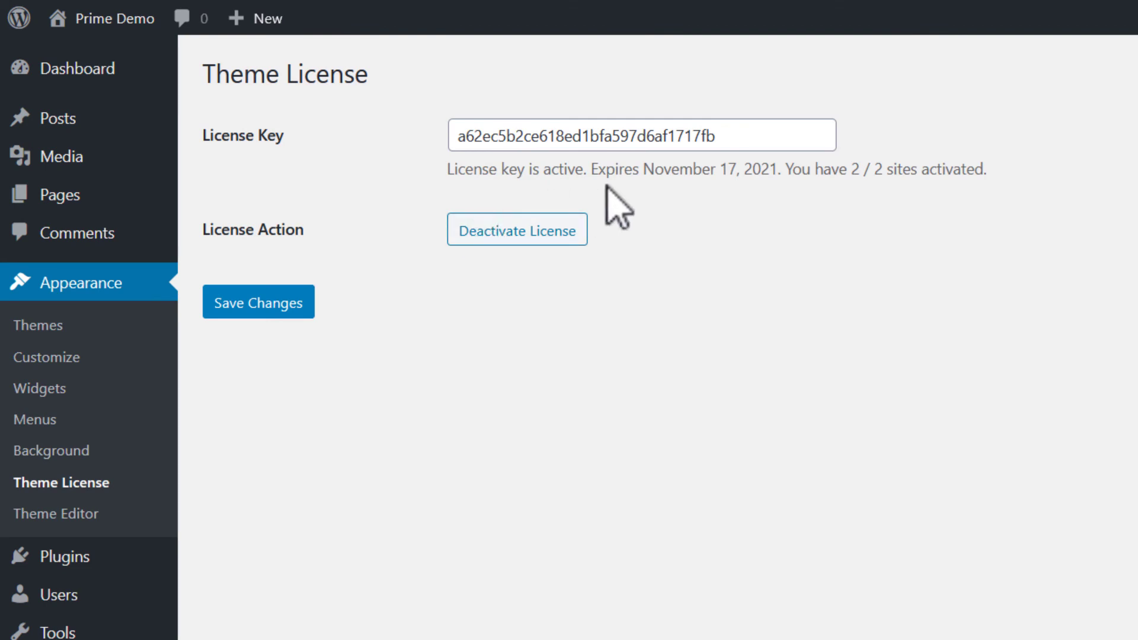
{"action": "mouse_move", "coordinate": [875, 439]}
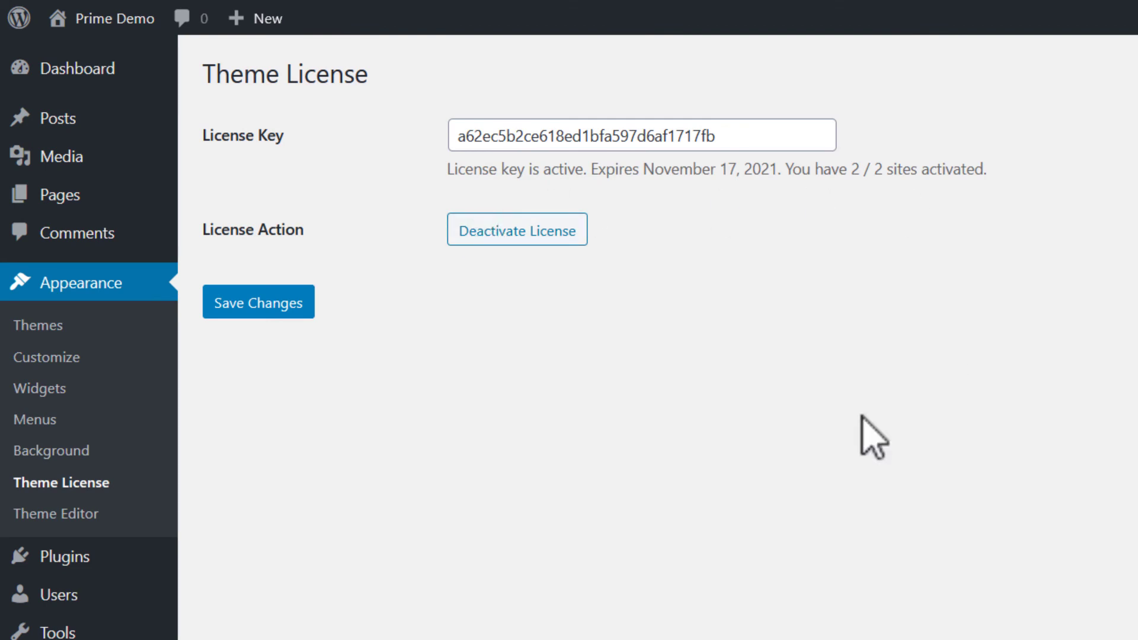
{"action": "mouse_move", "coordinate": [901, 487]}
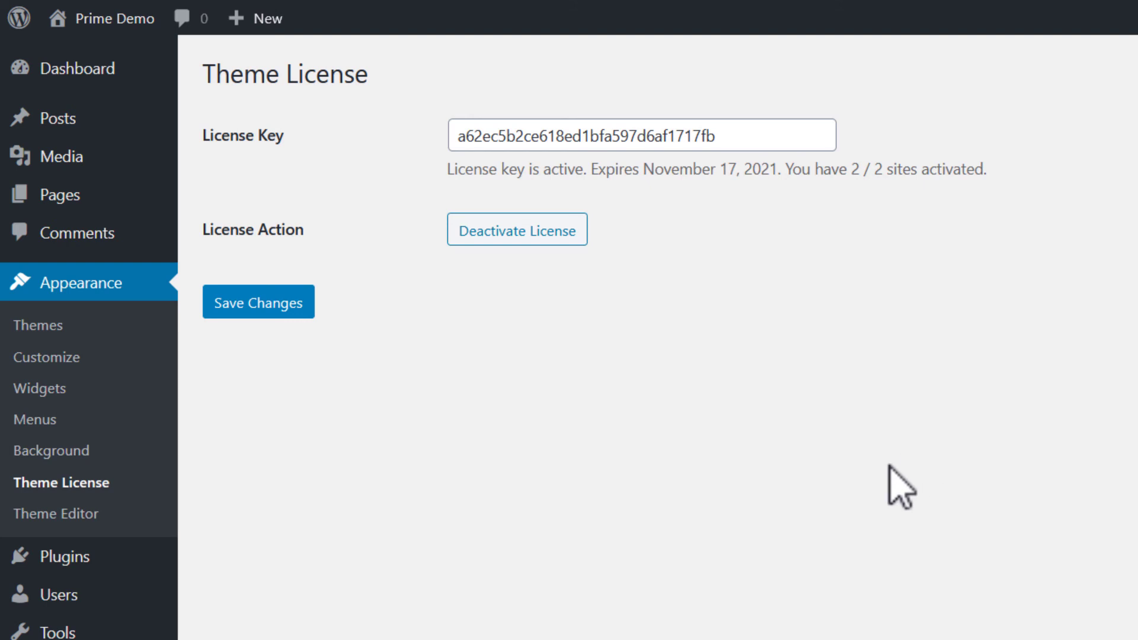
{"action": "mouse_move", "coordinate": [732, 425]}
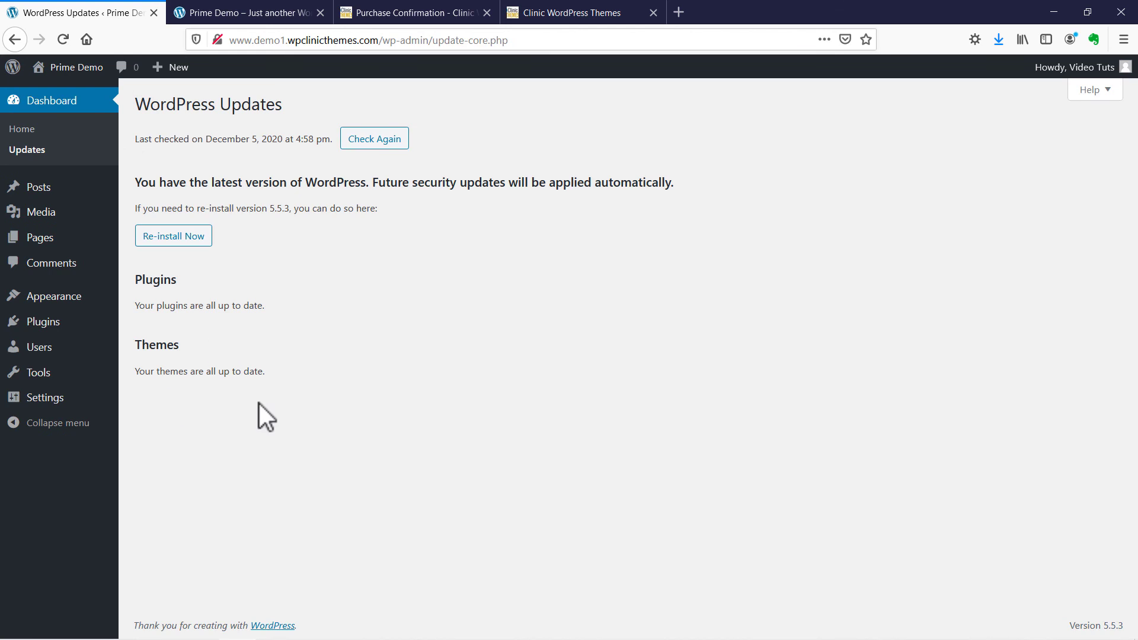
{"action": "mouse_move", "coordinate": [504, 457]}
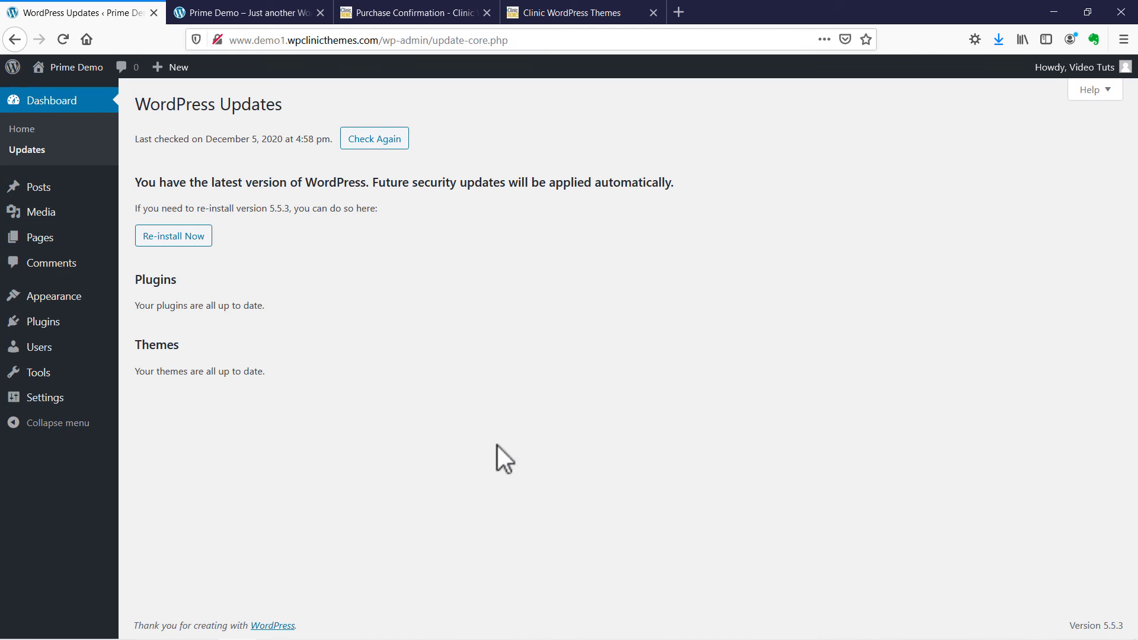